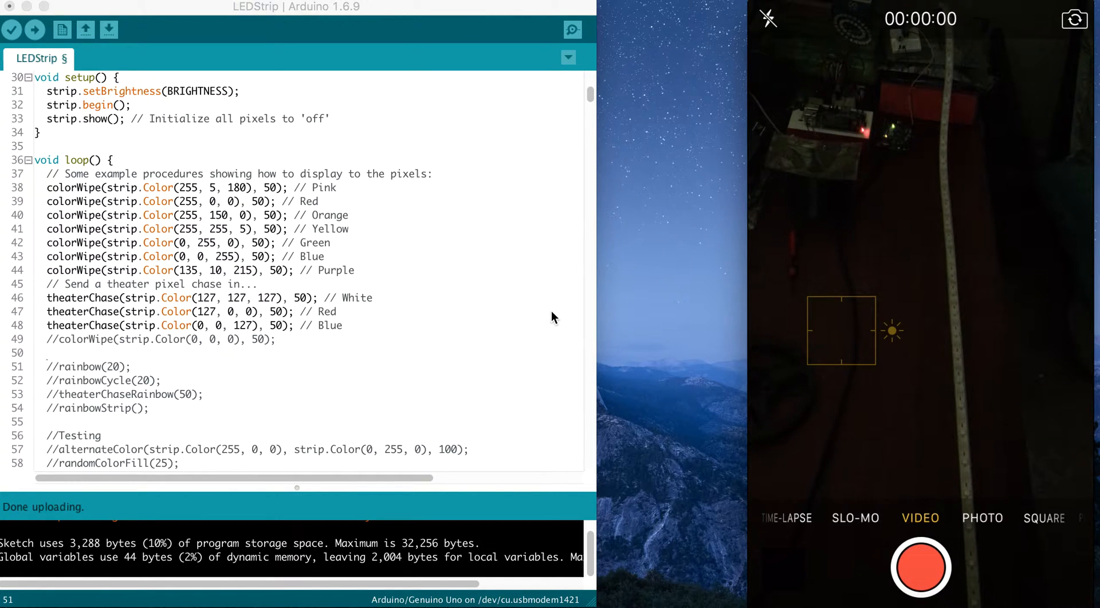
{"action": "mouse_move", "coordinate": [245, 250]}
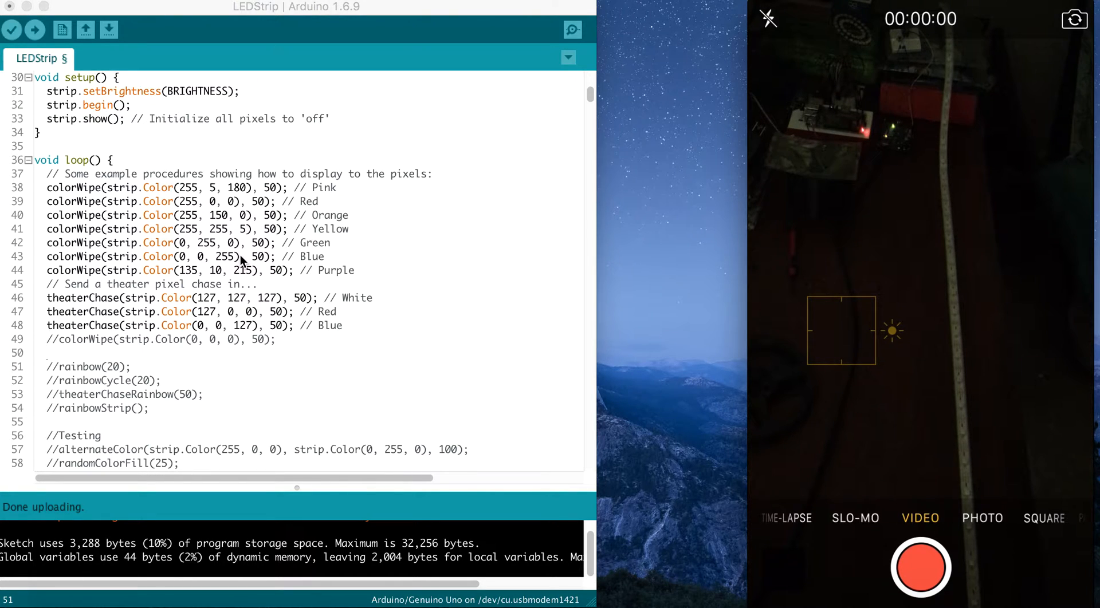
Comment out colorWipe and theaterChase, enable rainbow, rainbowCycle, theaterChaseRainbow and rainbowStrip, then upload.
{"action": "scroll", "scroll_direction": "down", "scroll_amount": 3}
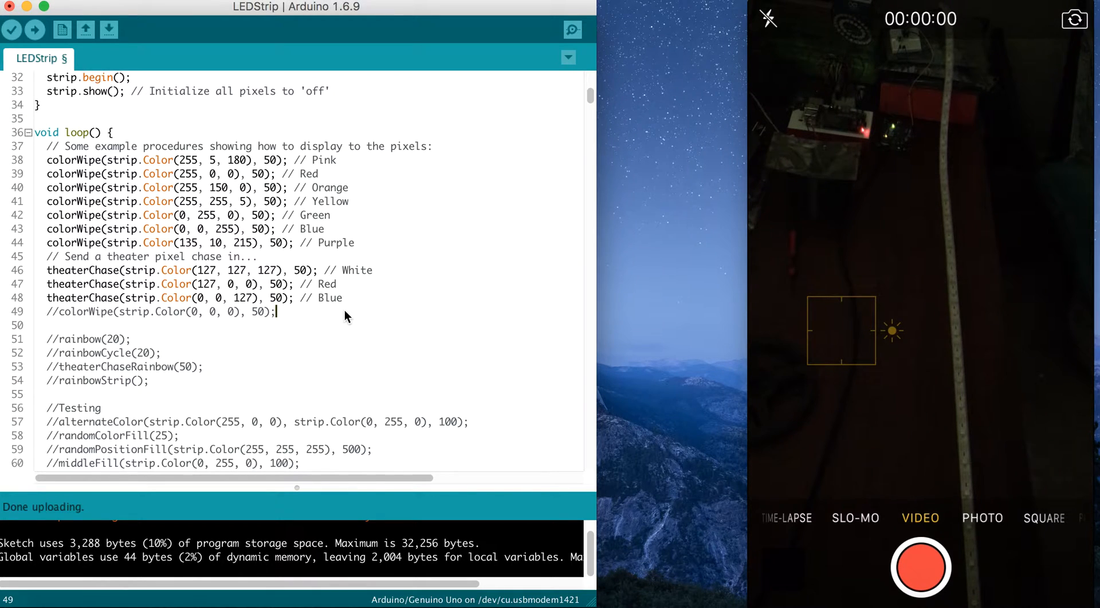
{"action": "left_click", "coordinate": [34, 30]}
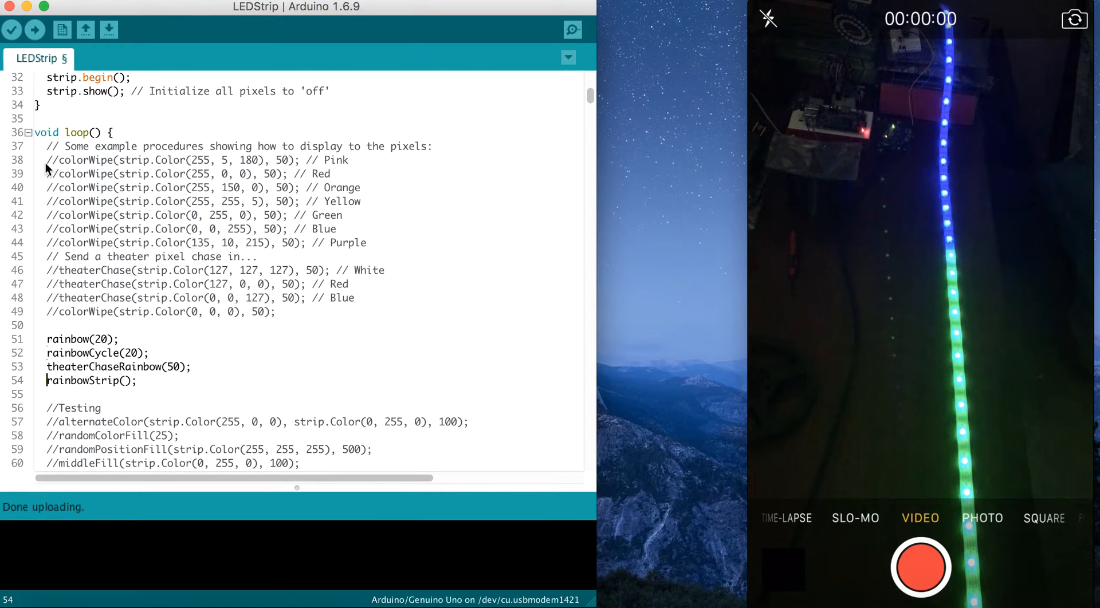
Add // before rainbow, rainbowCycle, theaterChaseRainbow and rainbowStrip after the upload finishes.
{"action": "left_click", "coordinate": [33, 30]}
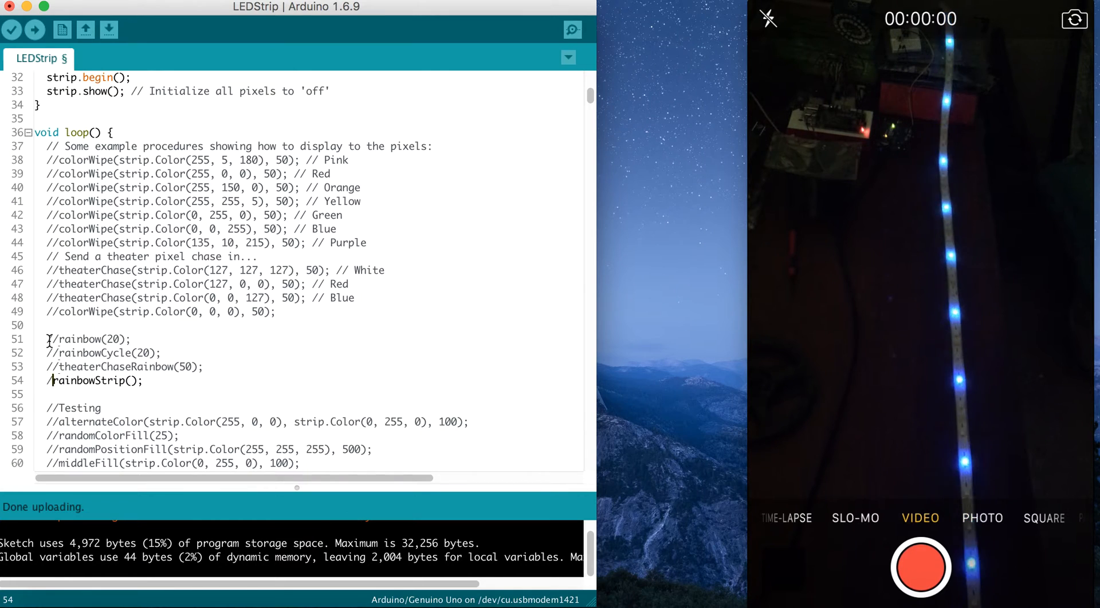
Upload alternateColor, then replace it with randomColorFill and randomPositionFill and upload again.
{"action": "scroll", "scroll_direction": "down", "scroll_amount": 3}
{"action": "type", "text": "/"}
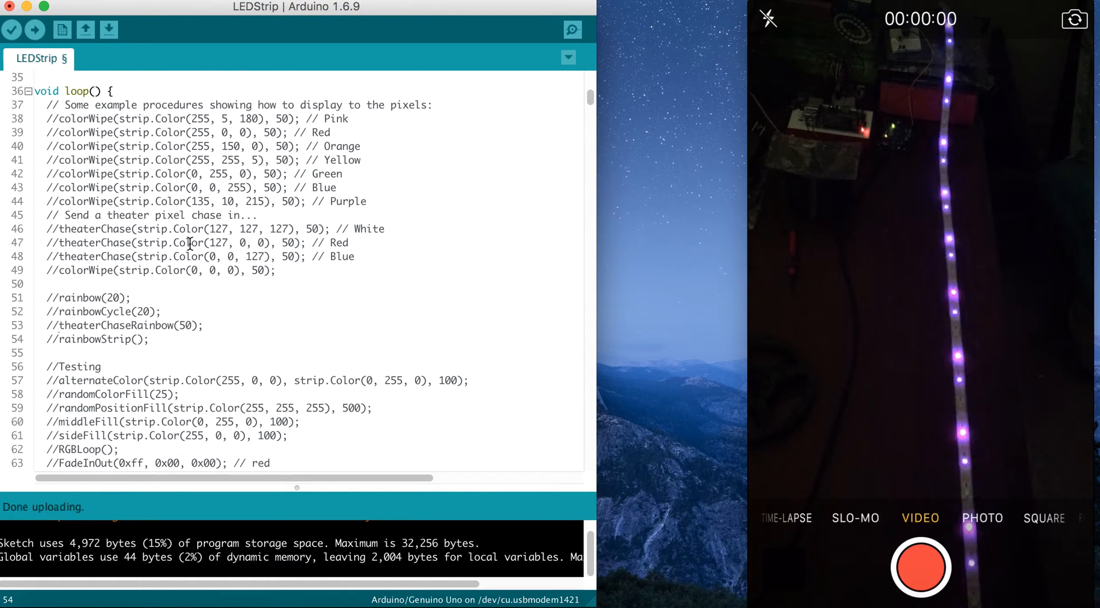
{"action": "scroll", "scroll_direction": "down", "scroll_amount": 3}
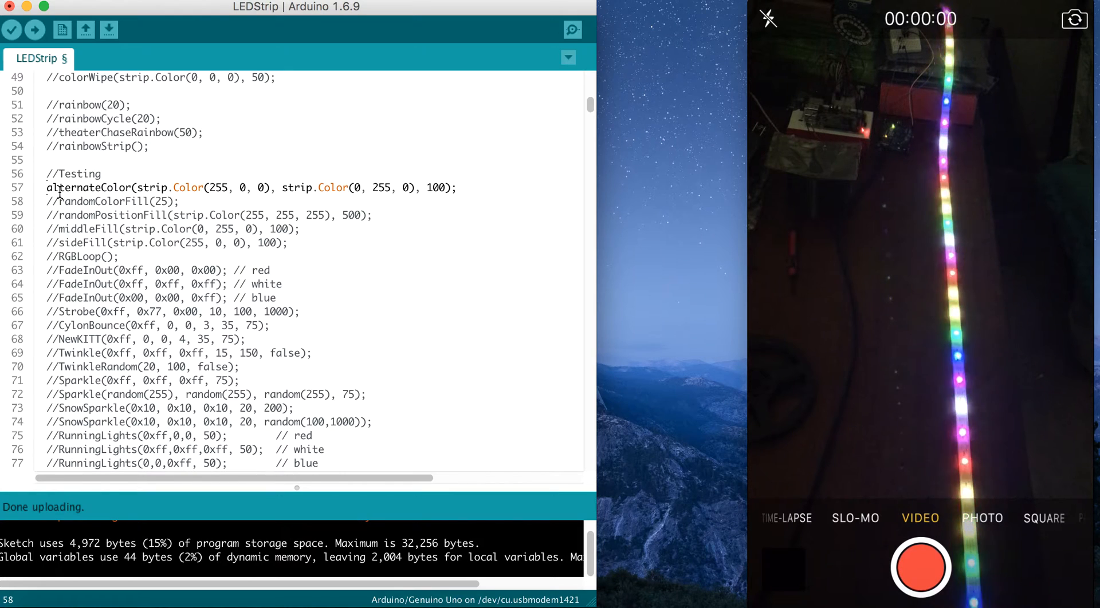
{"action": "left_click", "coordinate": [34, 29]}
{"action": "type", "text": "//"}
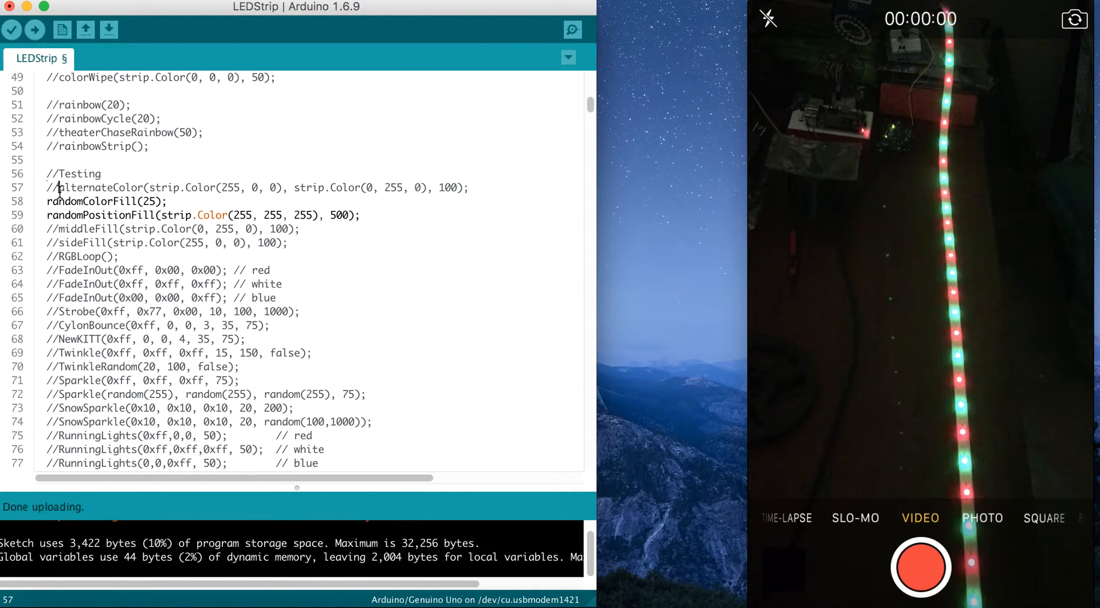
Comment randomColorFill and randomPositionFill, uncomment middleFill, and upload it.
{"action": "left_click", "coordinate": [34, 29]}
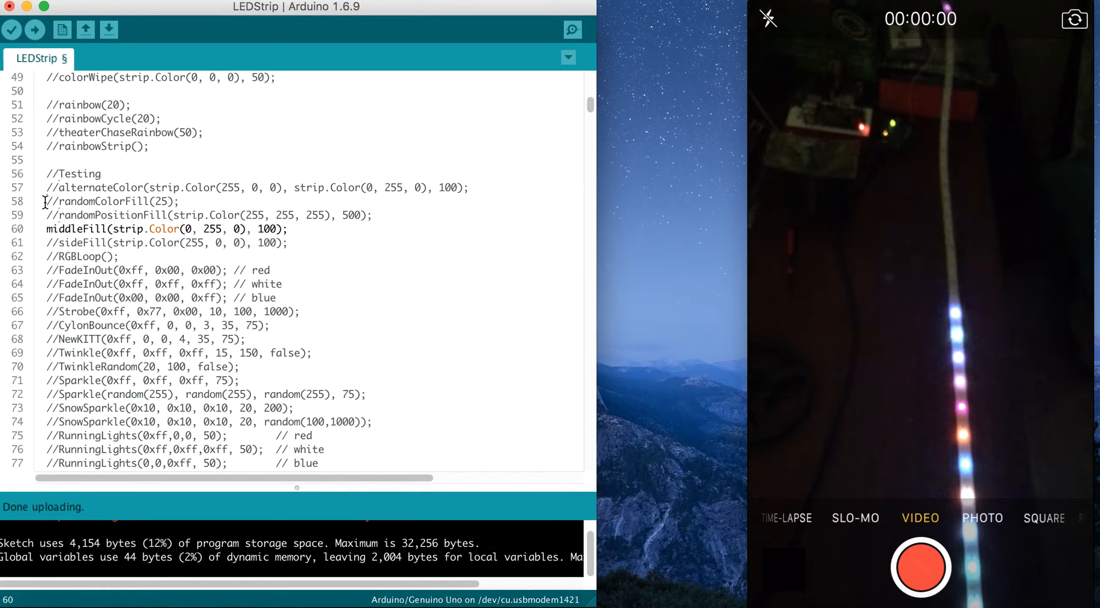
Upload sideFill in place of middleFill, then comment sideFill with // and upload RGBLoop.
{"action": "left_click", "coordinate": [33, 29]}
{"action": "type", "text": "//"}
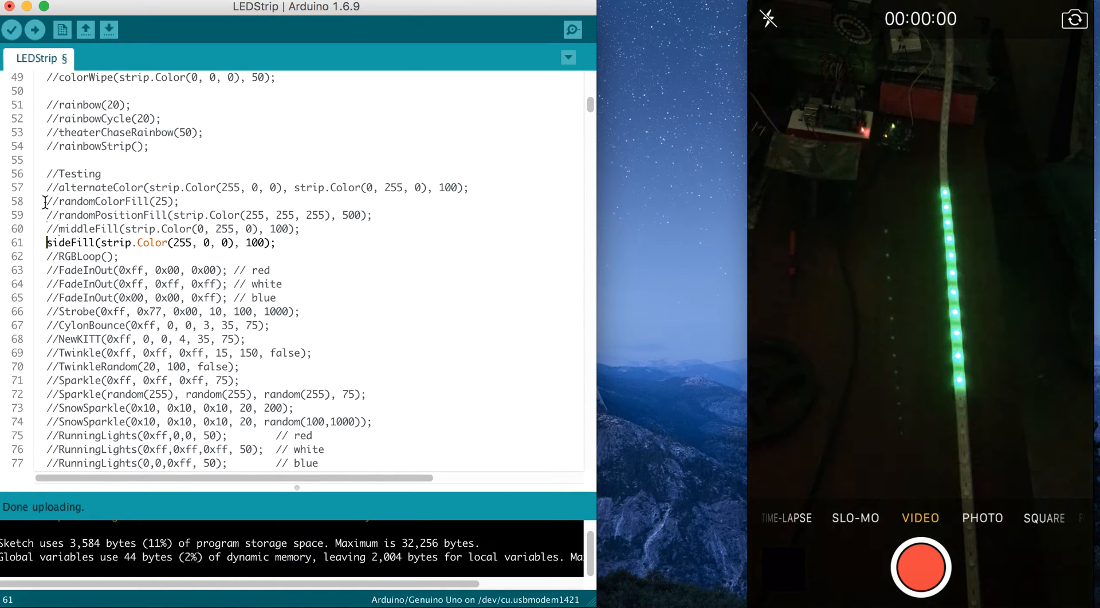
{"action": "left_click", "coordinate": [34, 29]}
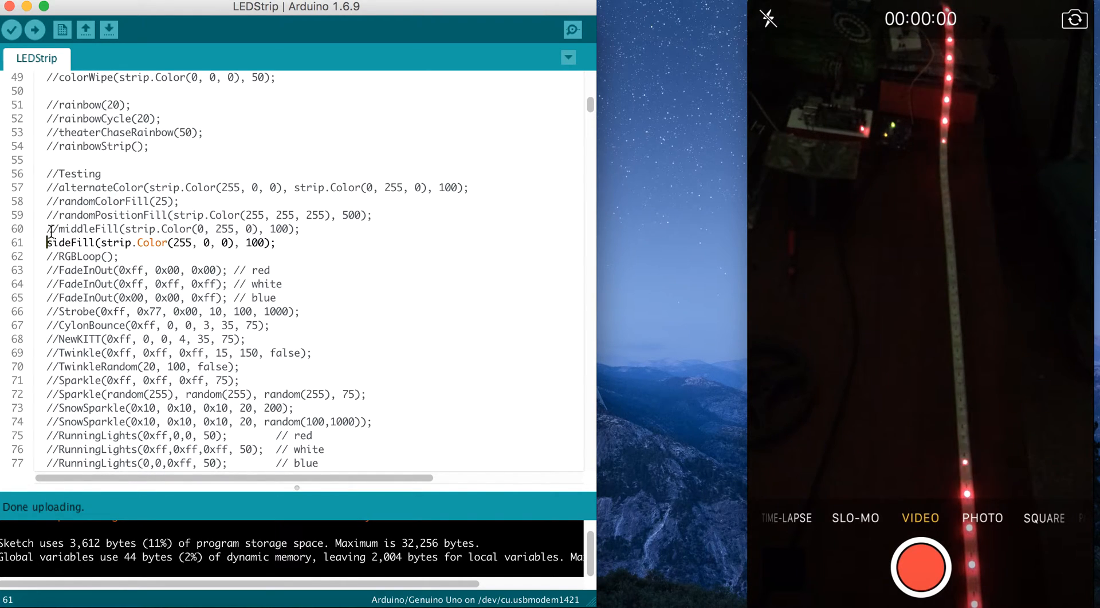
{"action": "type", "text": "//"}
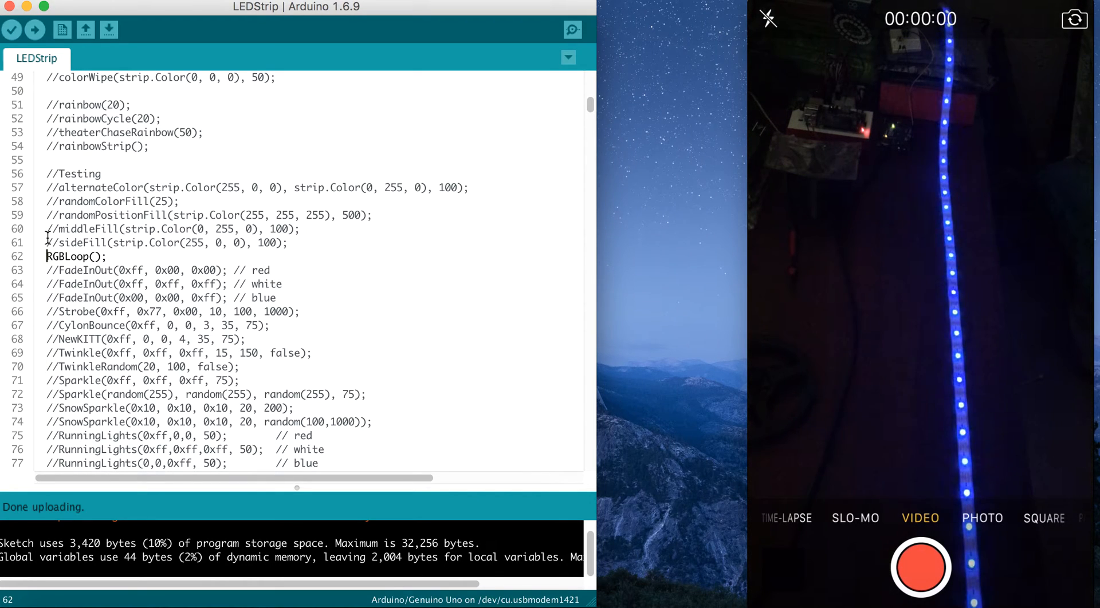
Comment RGBLoop and upload the three FadeInOut calls, then swap them for Strobe.
{"action": "left_click", "coordinate": [921, 305]}
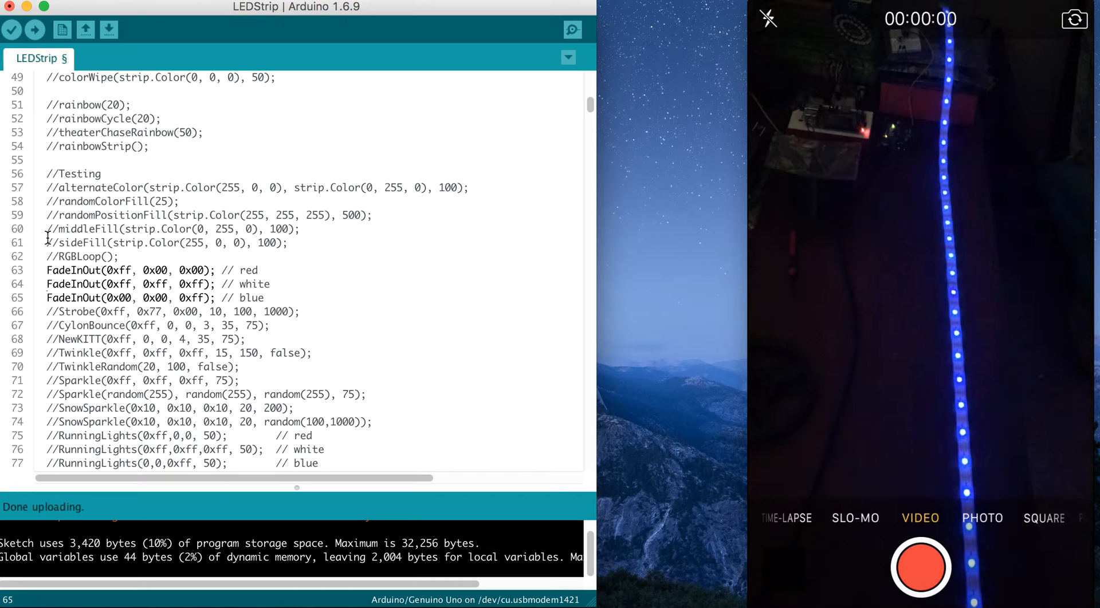
{"action": "left_click", "coordinate": [33, 30]}
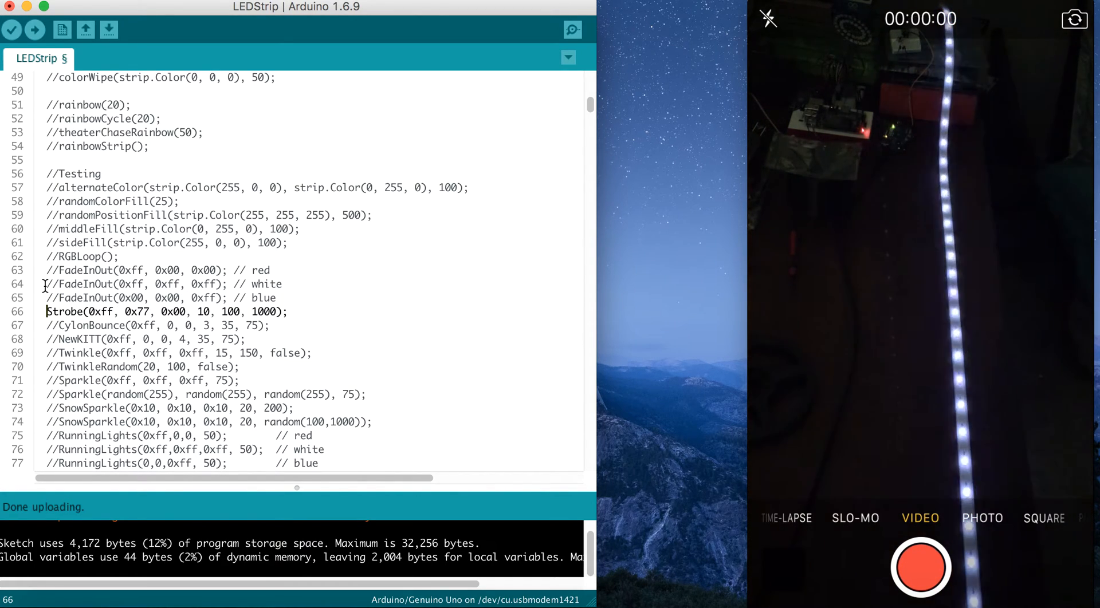
{"action": "left_click", "coordinate": [34, 29]}
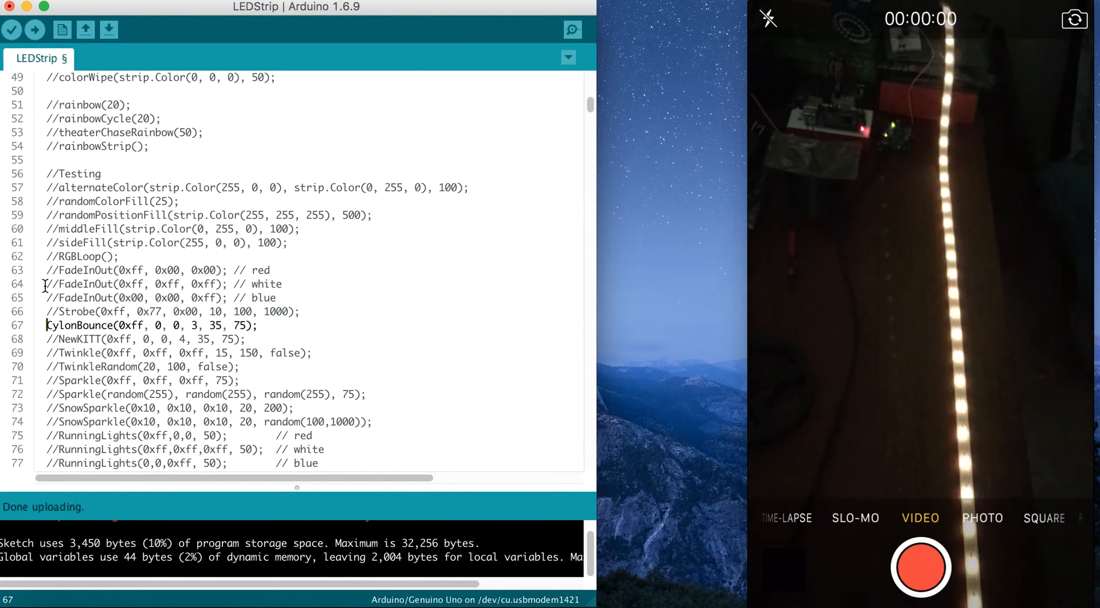
Upload CylonBounce, then NewKITT, then swap NewKITT for Twinkle and TwinkleRandom.
{"action": "left_click", "coordinate": [34, 29]}
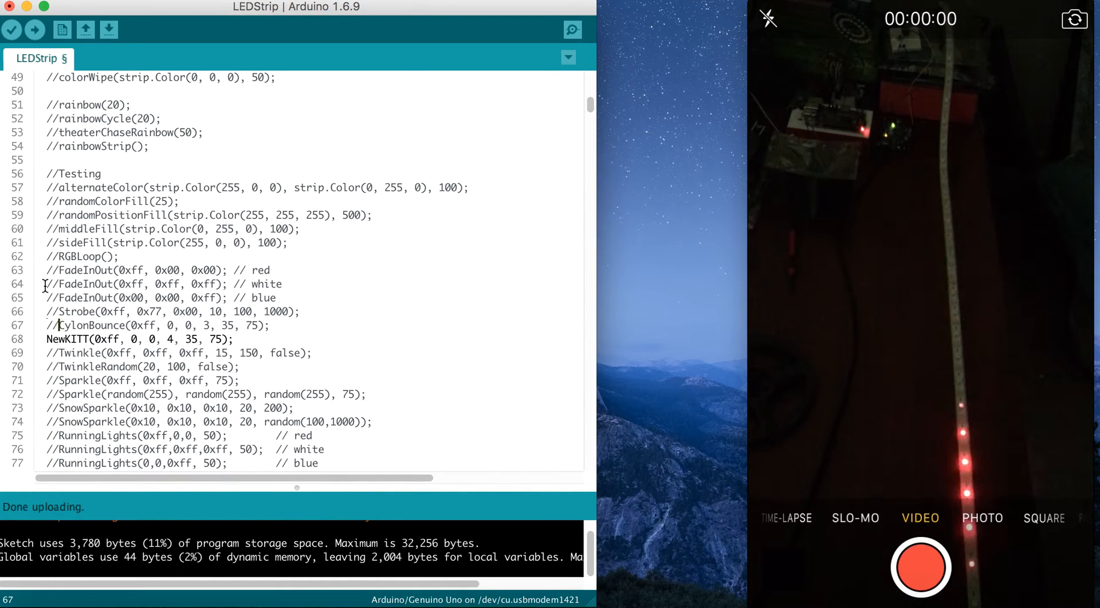
{"action": "left_click", "coordinate": [34, 29]}
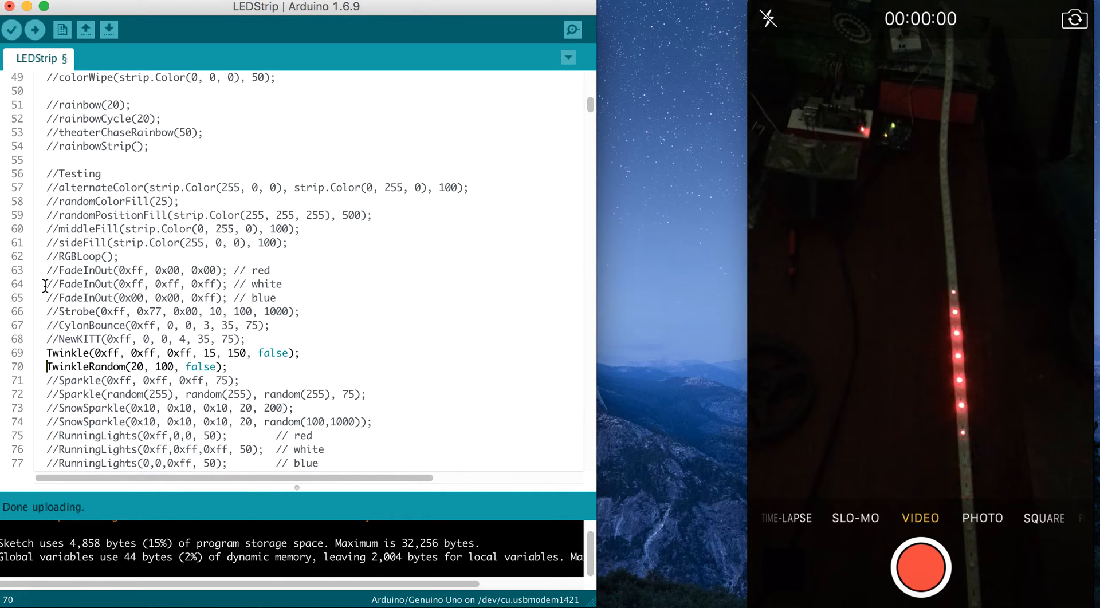
Upload the Twinkle sketch, then comment both Twinkle lines and uncomment both Sparkle lines.
{"action": "left_click", "coordinate": [35, 29]}
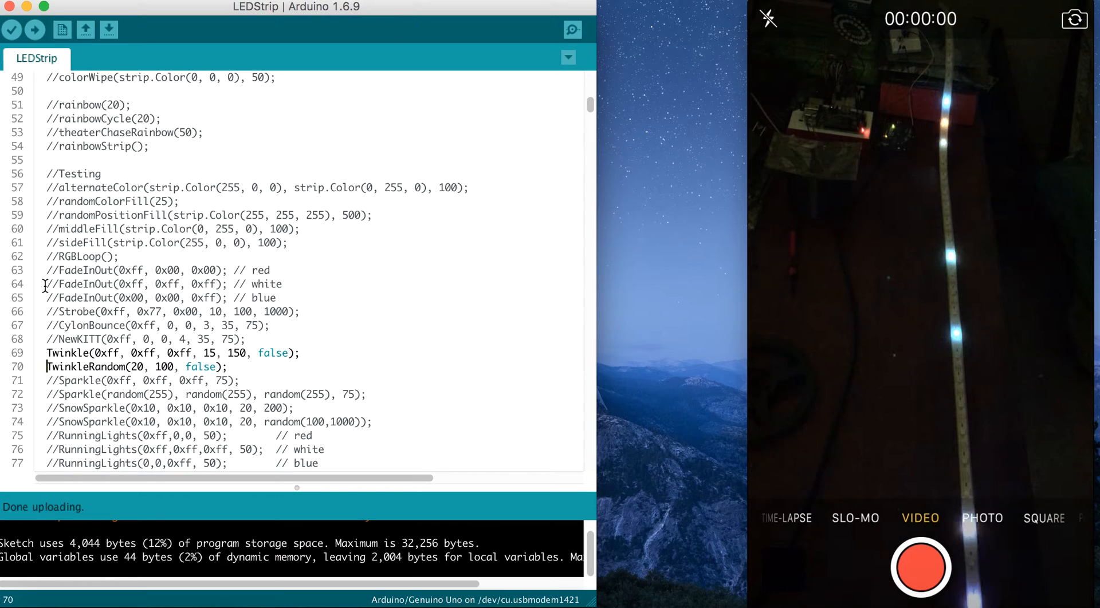
{"action": "left_click", "coordinate": [920, 305]}
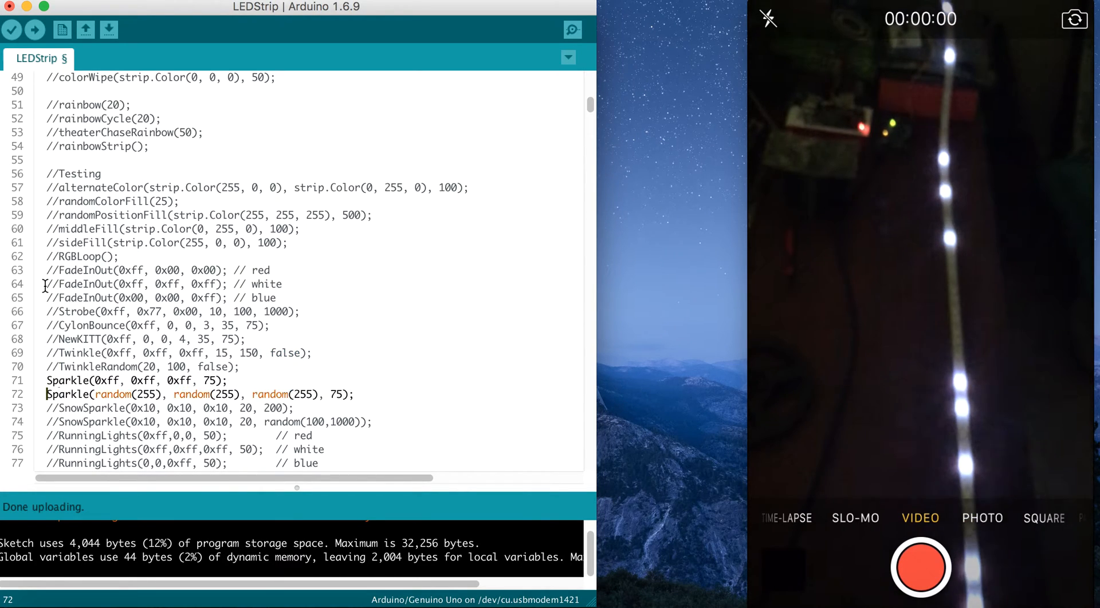
{"action": "left_click", "coordinate": [33, 29]}
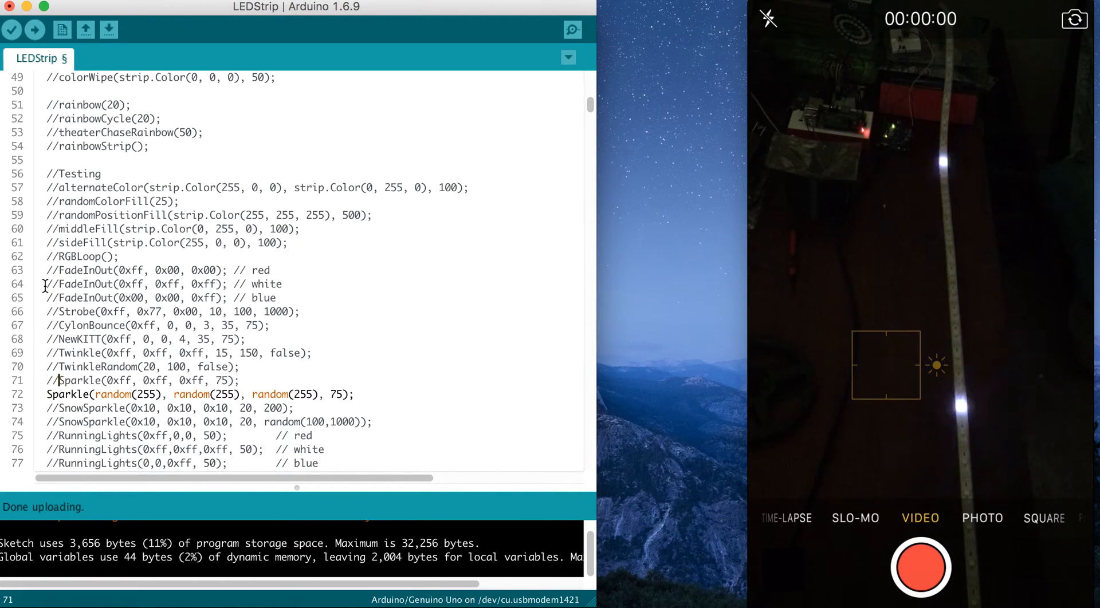
Upload the random-colour Sparkle alone, then swap it for the first SnowSparkle call.
{"action": "left_click", "coordinate": [35, 29]}
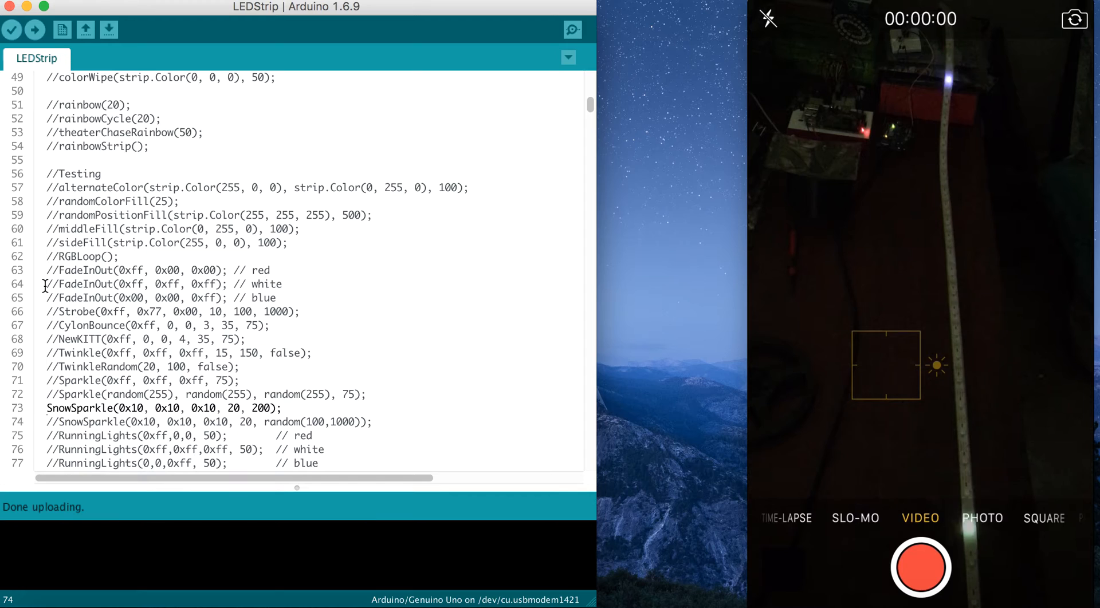
Upload the second SnowSparkle, then comment it out and enable the three RunningLights calls.
{"action": "left_click", "coordinate": [34, 29]}
{"action": "type", "text": "//"}
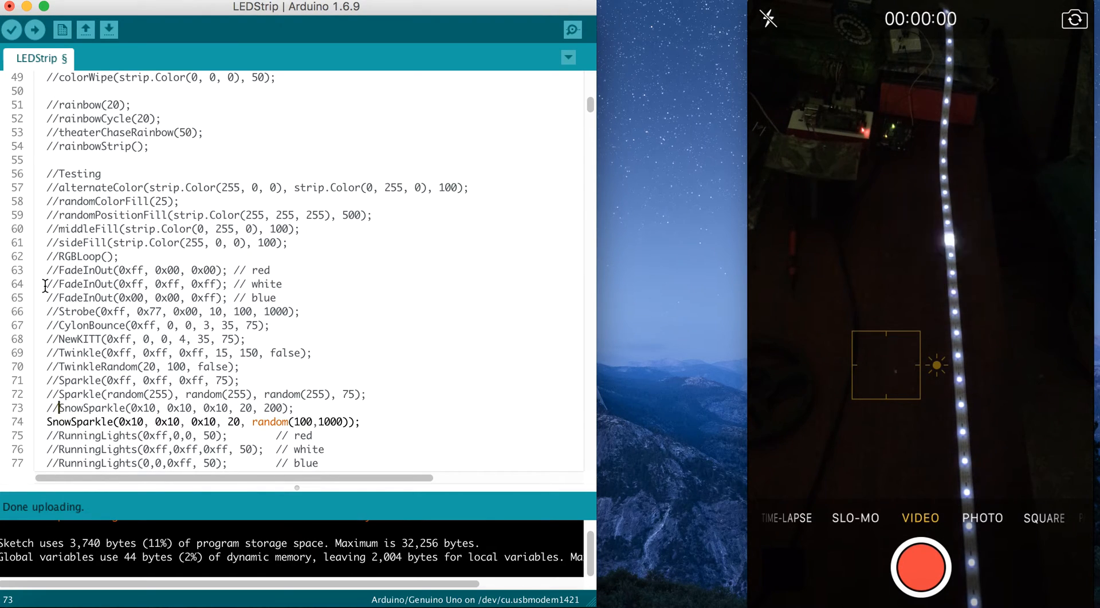
{"action": "left_click", "coordinate": [34, 29]}
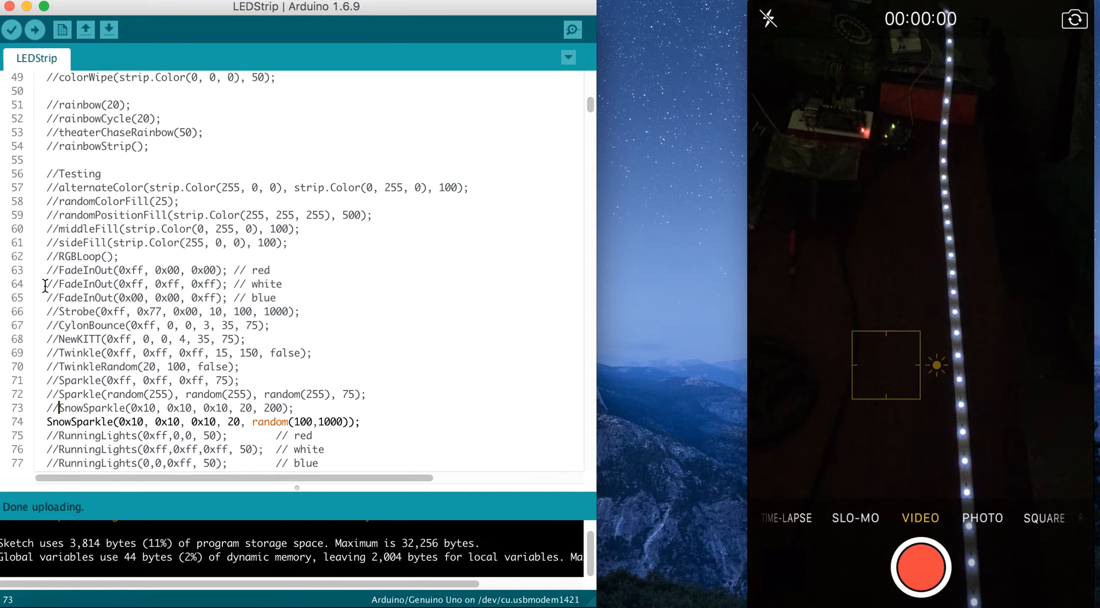
{"action": "scroll", "scroll_direction": "down", "scroll_amount": 3}
{"action": "type", "text": "//"}
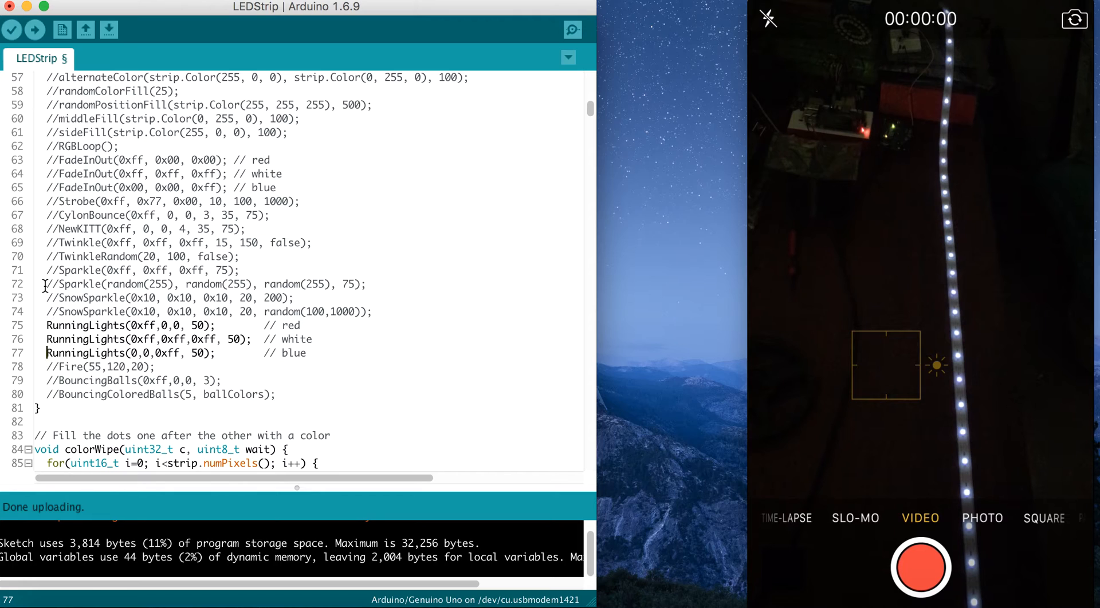
Upload the sketch with the red, white and blue RunningLights calls to the board.
{"action": "left_click", "coordinate": [34, 29]}
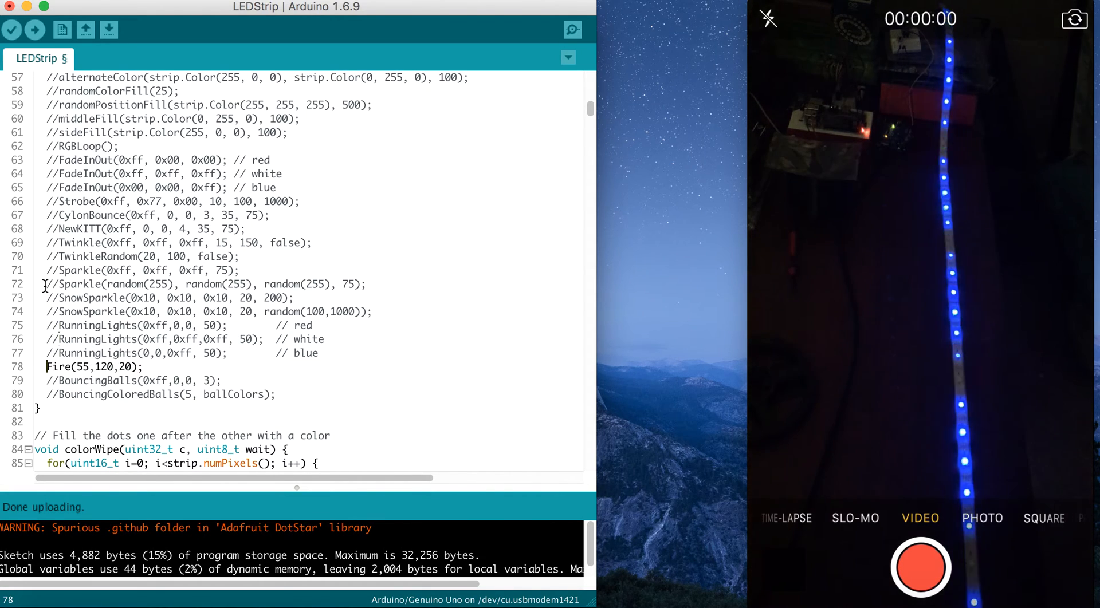
{"action": "left_click", "coordinate": [34, 29]}
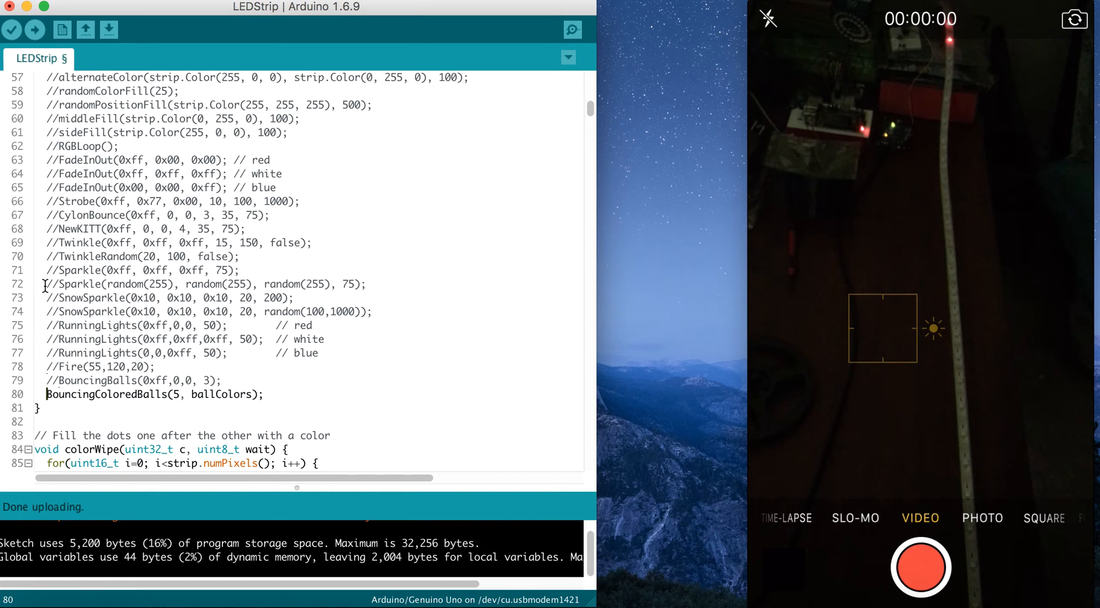
Upload the BouncingColoredBalls version, then upload the rainbowStrip version.
{"action": "left_click", "coordinate": [34, 29]}
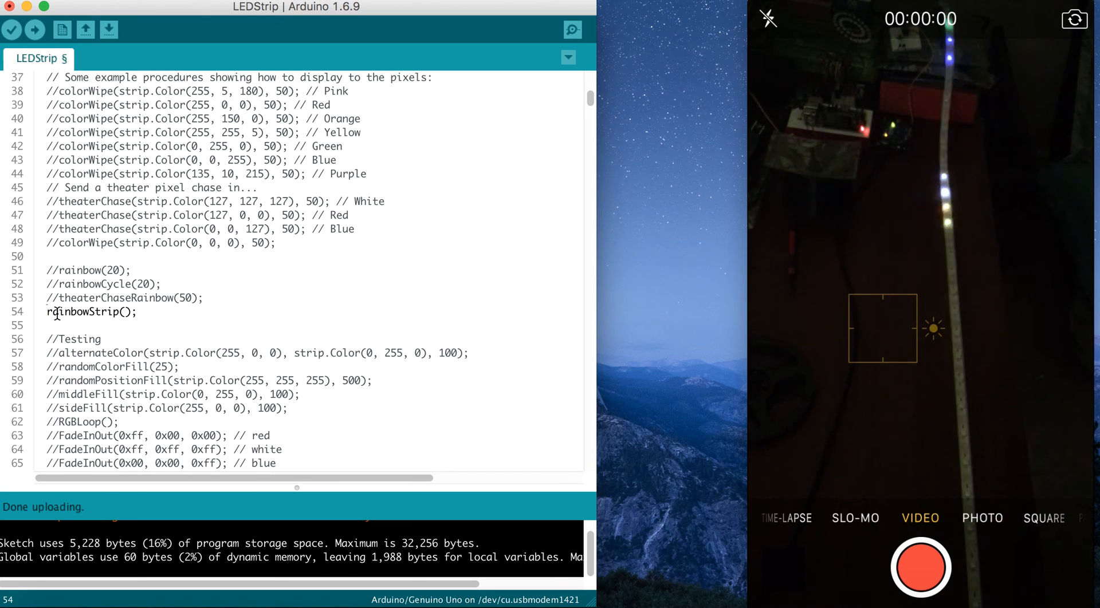
{"action": "left_click", "coordinate": [34, 29]}
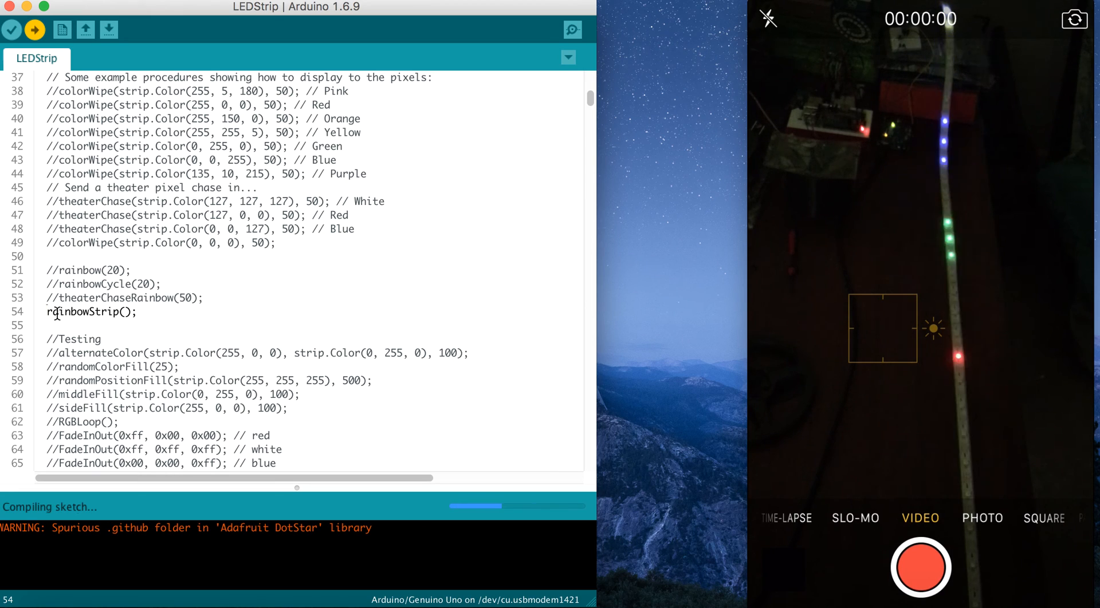